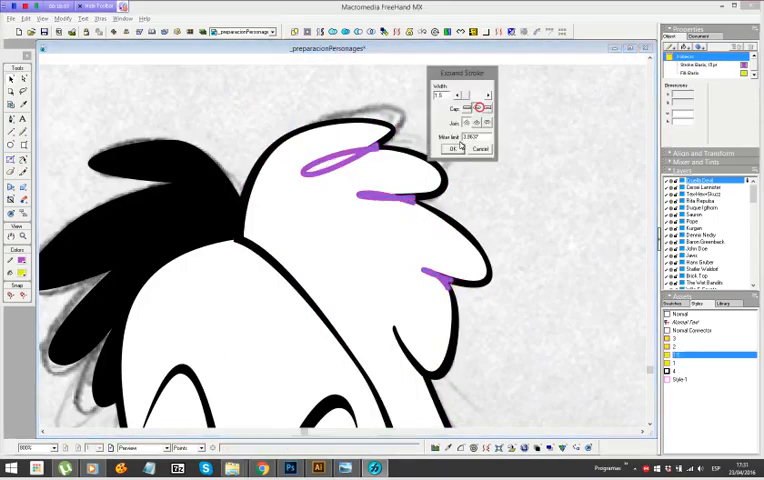
# - Give the traced shapes purple strokes and fill the hand and sleeve yellow-green
pyautogui.click(450, 148)
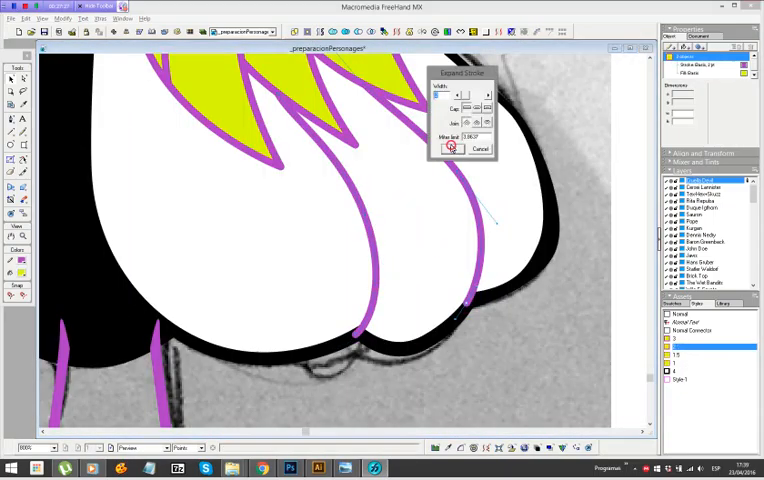
pyautogui.click(450, 148)
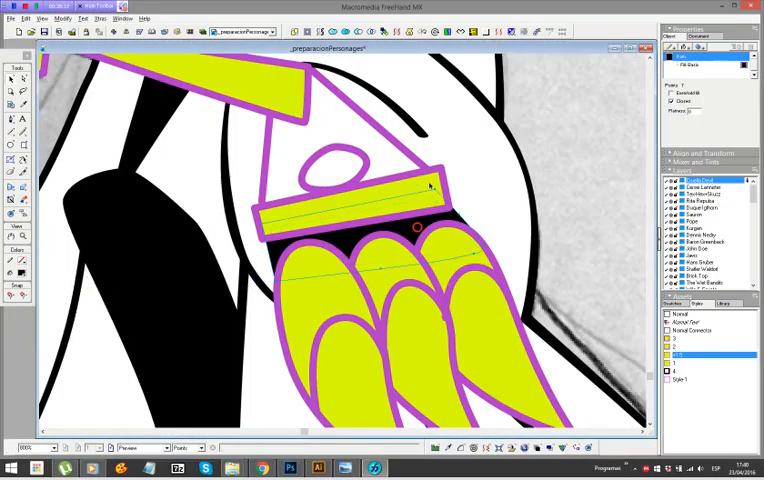